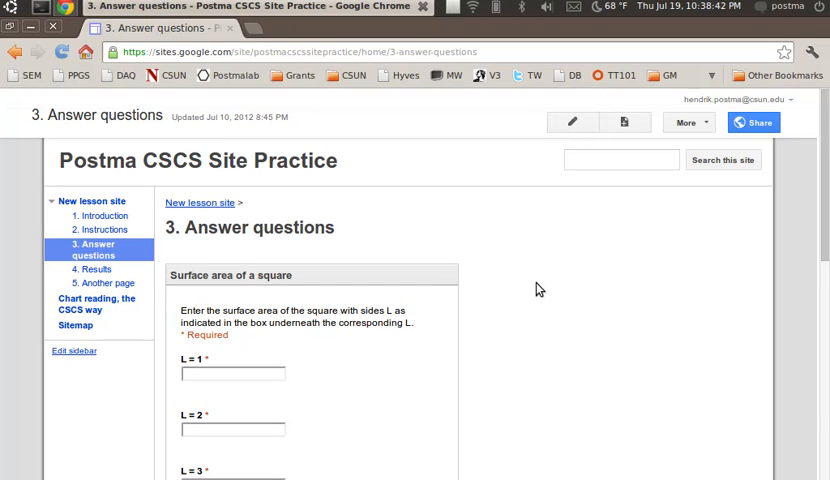
- Show the Answer questions form page full screen and scroll through its fields
{"action": "key", "text": "F11"}
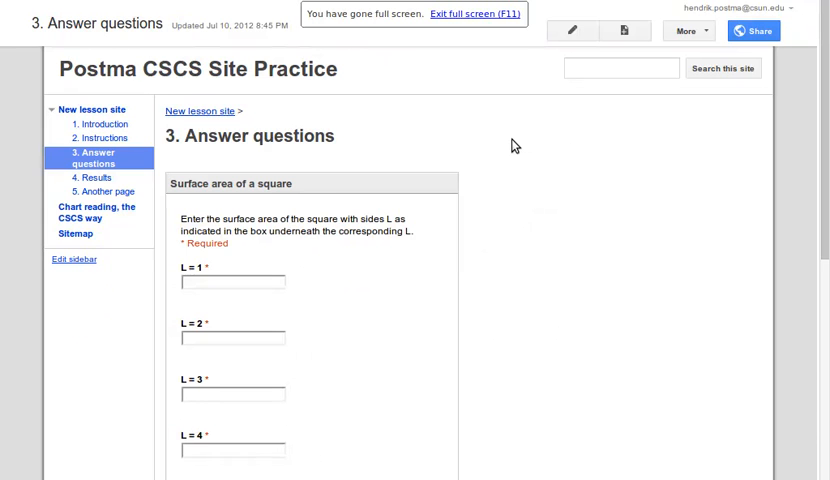
{"action": "mouse_move", "coordinate": [550, 211]}
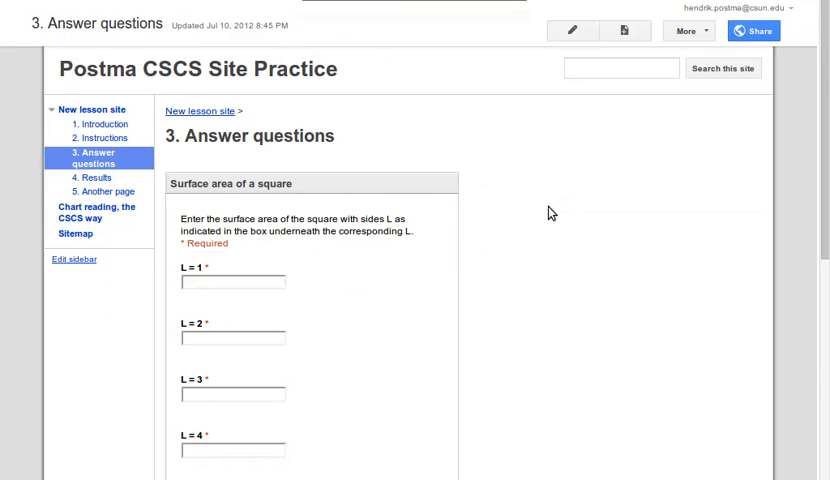
{"action": "scroll", "scroll_direction": "down", "scroll_amount": 3}
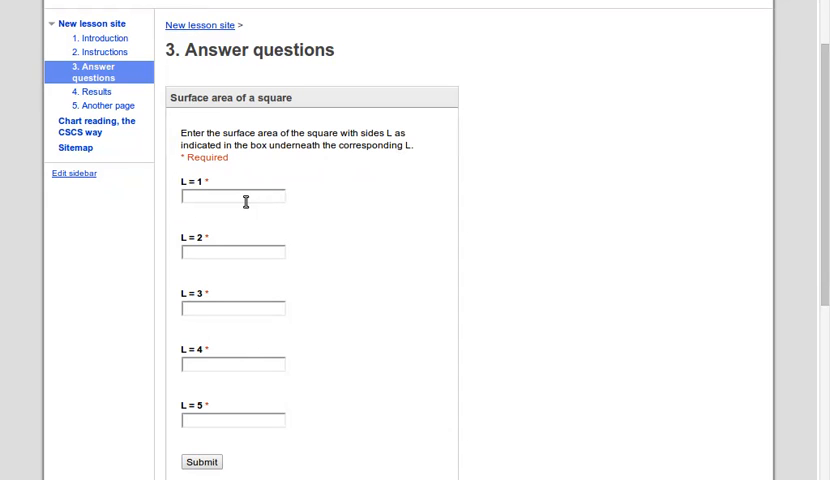
{"action": "mouse_move", "coordinate": [231, 185]}
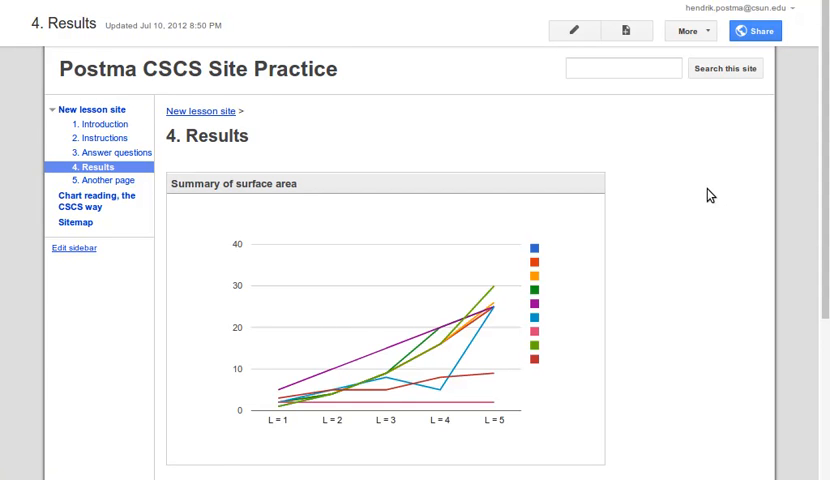
{"action": "scroll", "scroll_direction": "down", "scroll_amount": 3}
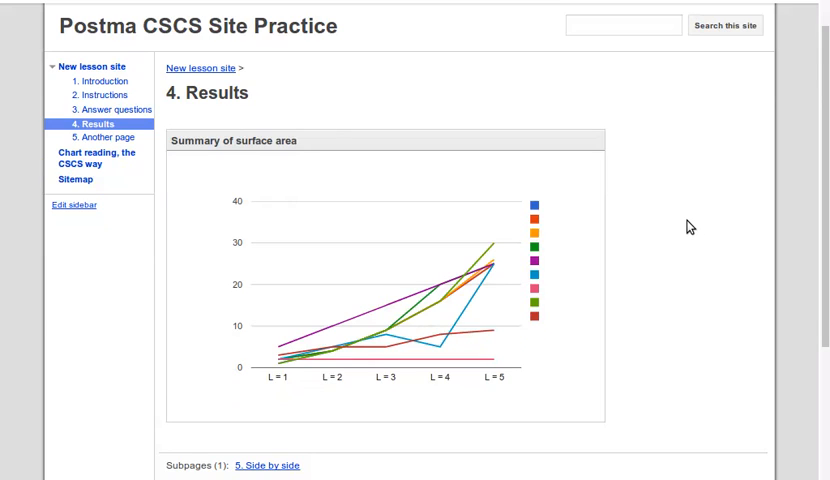
{"action": "mouse_move", "coordinate": [673, 251]}
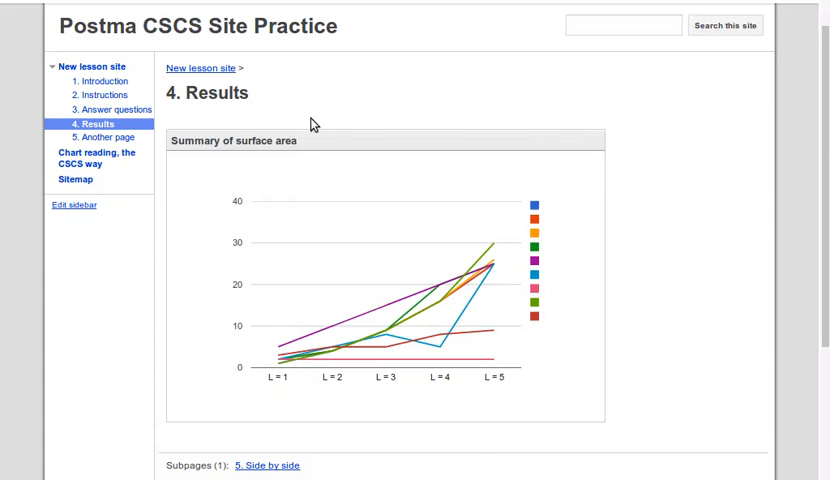
{"action": "mouse_move", "coordinate": [293, 128]}
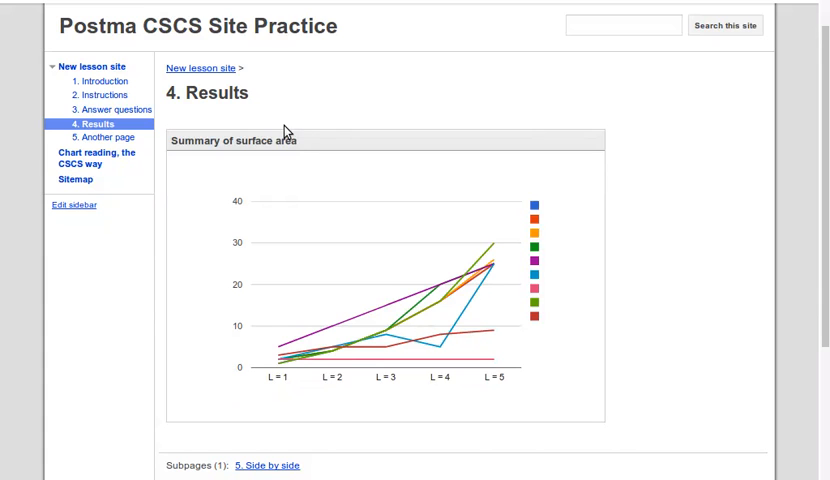
{"action": "mouse_move", "coordinate": [283, 118]}
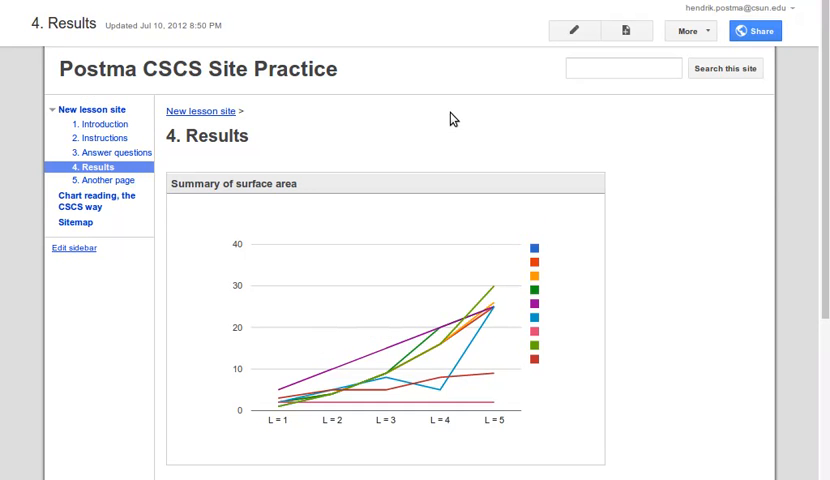
{"action": "mouse_move", "coordinate": [624, 30]}
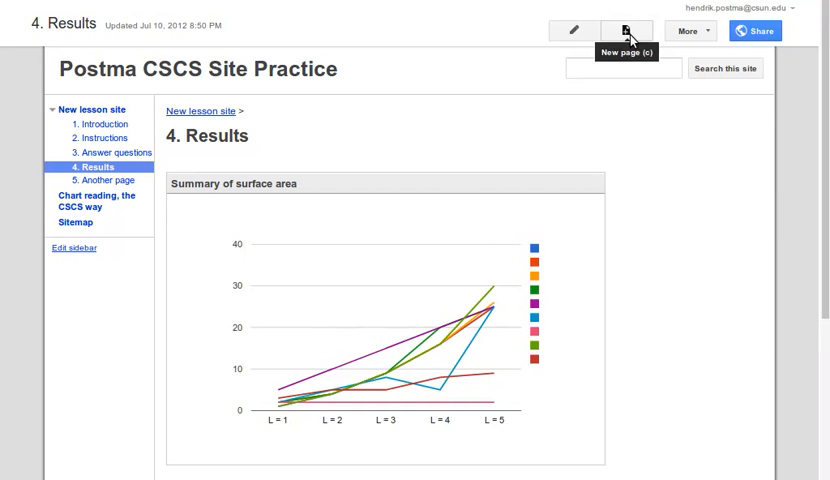
- Create a new page named 'Side by side' placed under the 4. Results page
{"action": "left_click", "coordinate": [624, 30]}
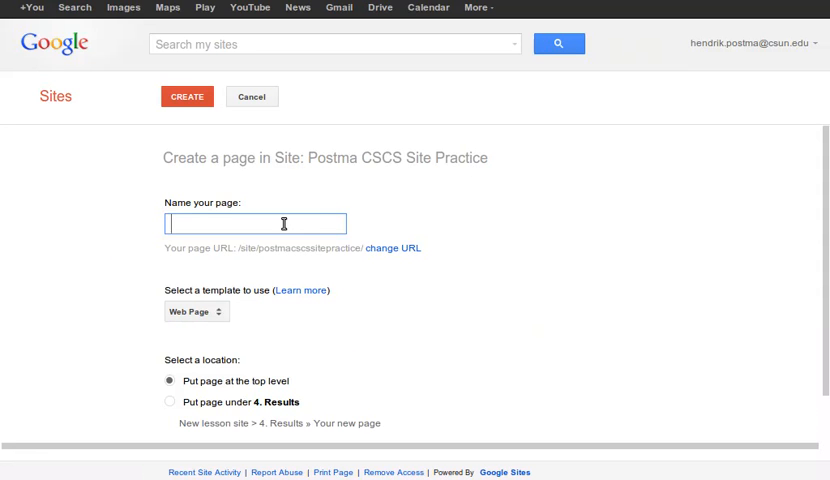
{"action": "type", "text": "6. Side"}
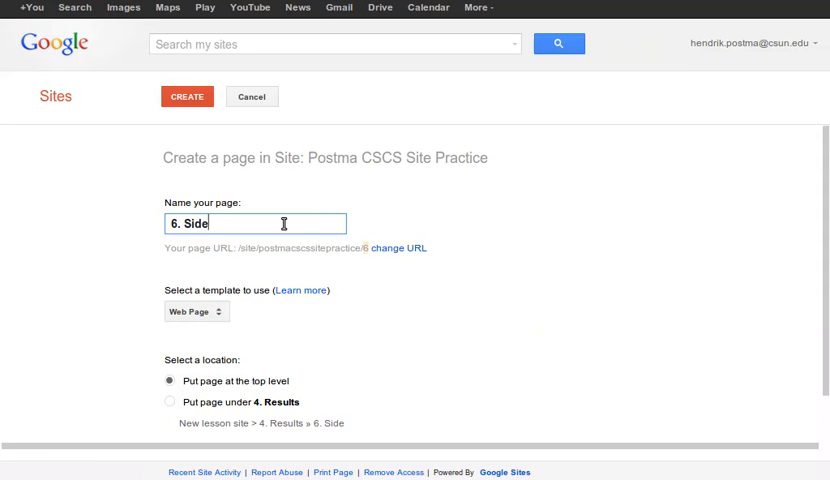
{"action": "type", "text": "b"}
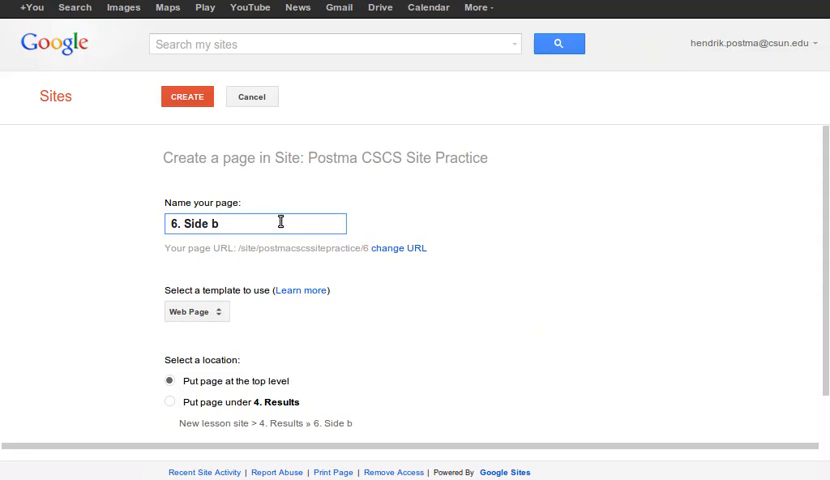
{"action": "type", "text": "by side"}
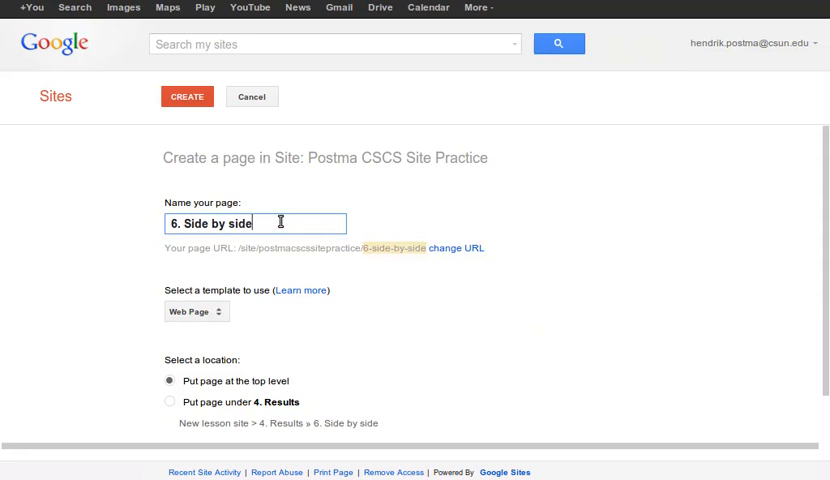
{"action": "left_click", "coordinate": [169, 402]}
{"action": "type", "text": "5"}
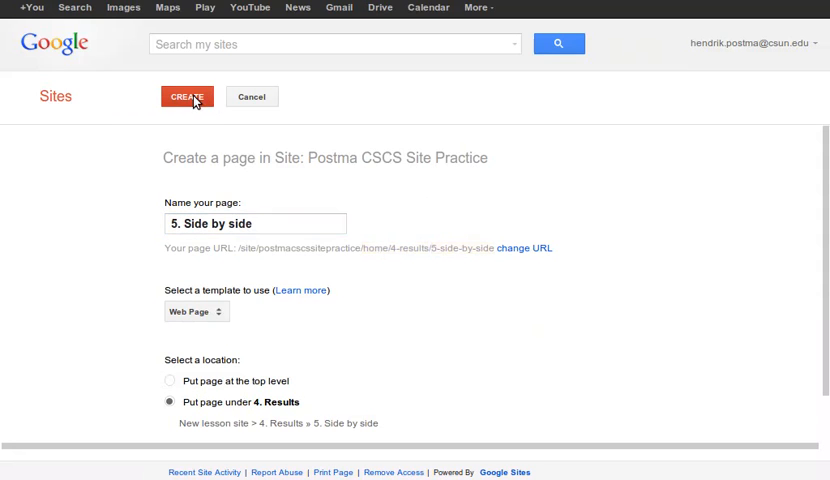
{"action": "left_click", "coordinate": [188, 96]}
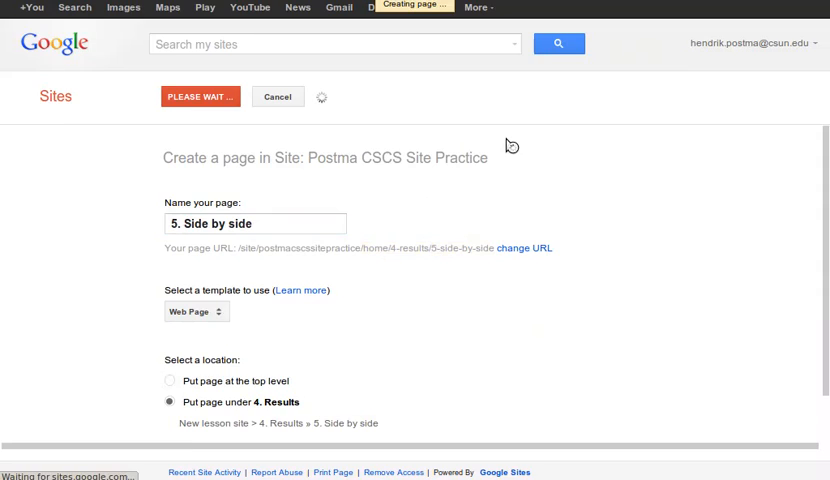
- Edit the new page and insert a 2 x 1 table into its body
{"action": "left_click", "coordinate": [200, 96]}
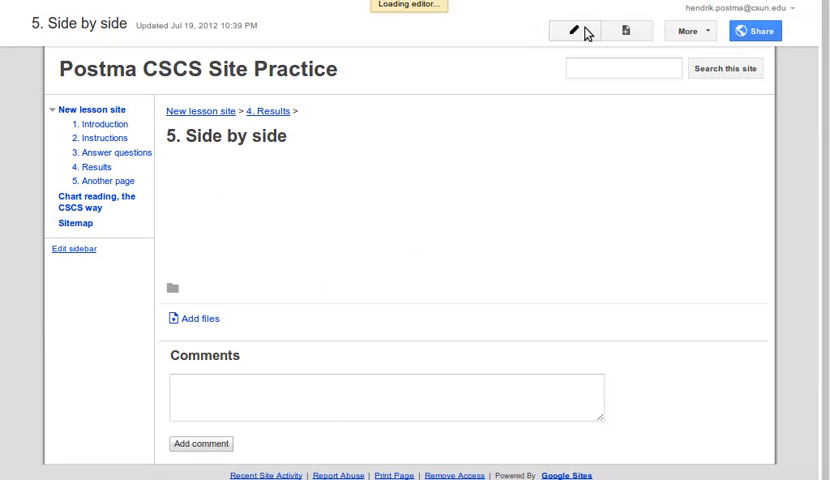
{"action": "left_click", "coordinate": [574, 30]}
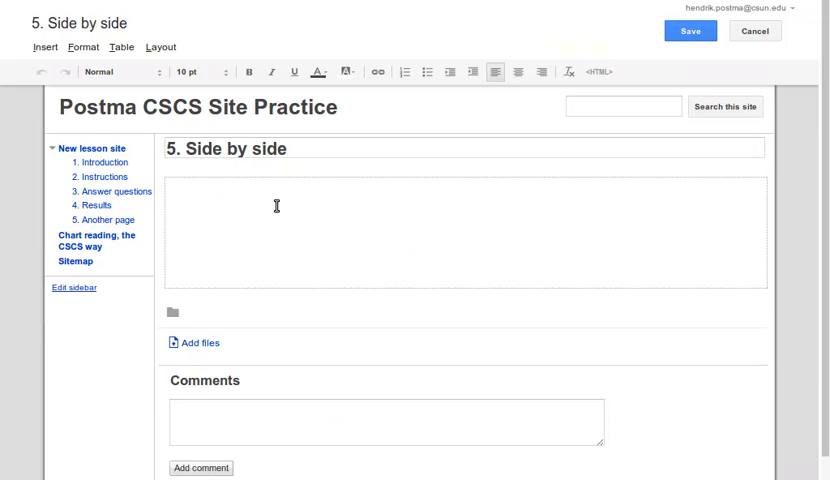
{"action": "left_click", "coordinate": [121, 47]}
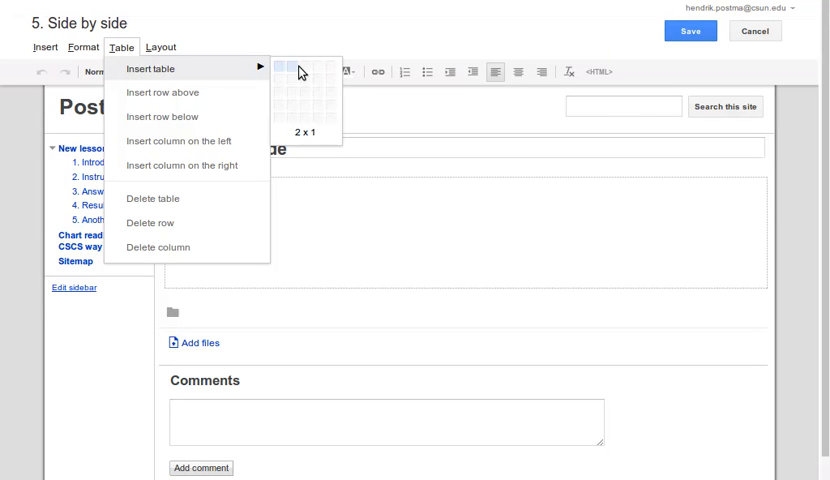
{"action": "mouse_move", "coordinate": [297, 72]}
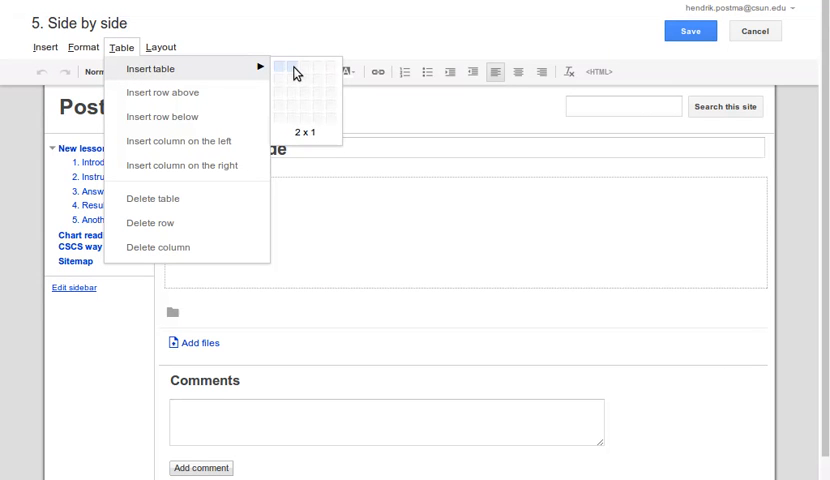
{"action": "left_click", "coordinate": [291, 64]}
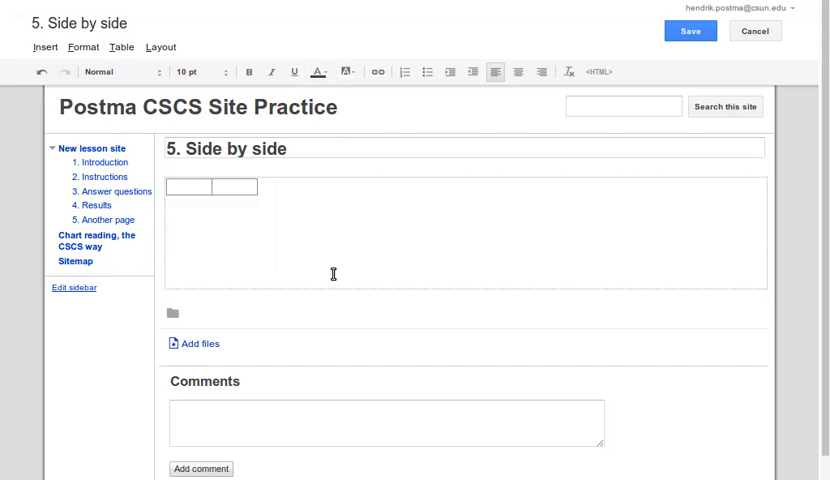
{"action": "left_click", "coordinate": [178, 188]}
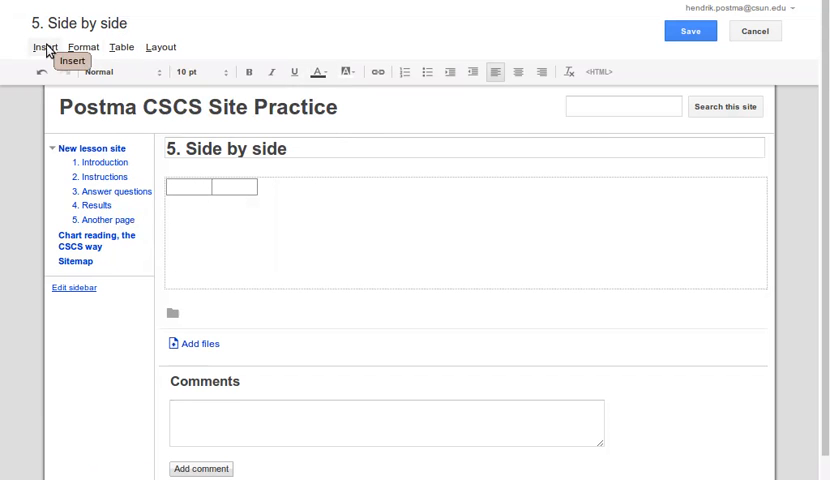
- Embed the Surface area of a square spreadsheet form, untitled and borderless, 300 pixels wide
{"action": "left_click", "coordinate": [44, 47]}
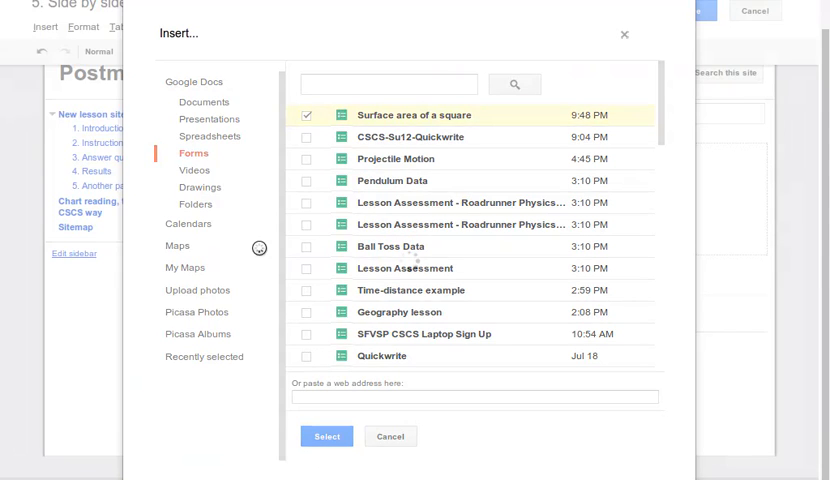
{"action": "left_click", "coordinate": [327, 436]}
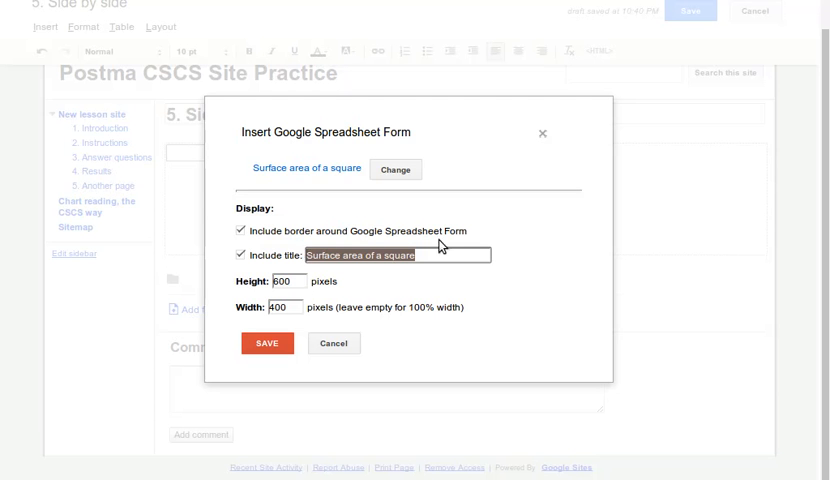
{"action": "mouse_move", "coordinate": [501, 238]}
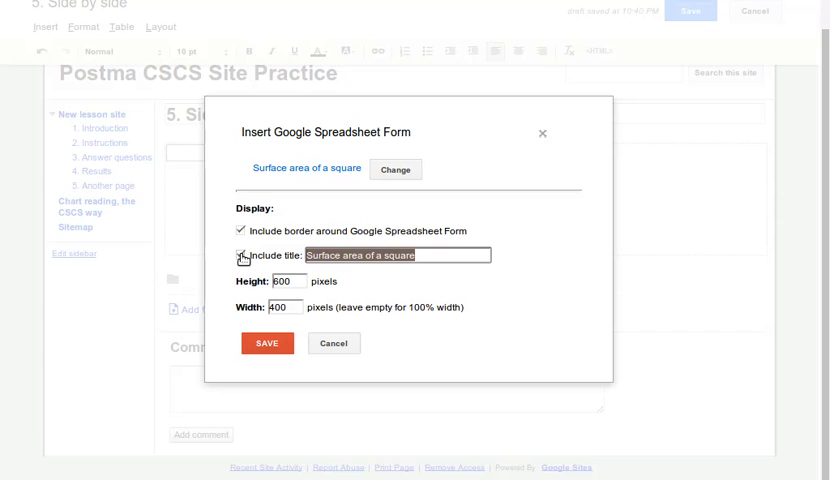
{"action": "left_click", "coordinate": [240, 257]}
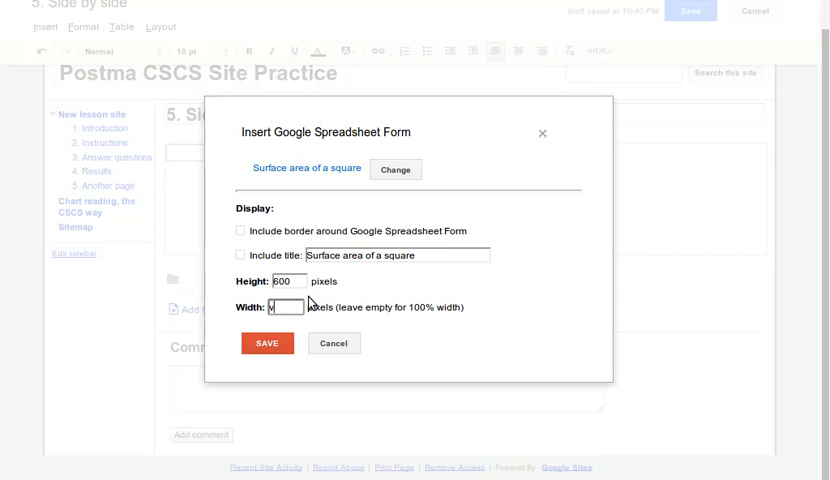
{"action": "type", "text": "3"}
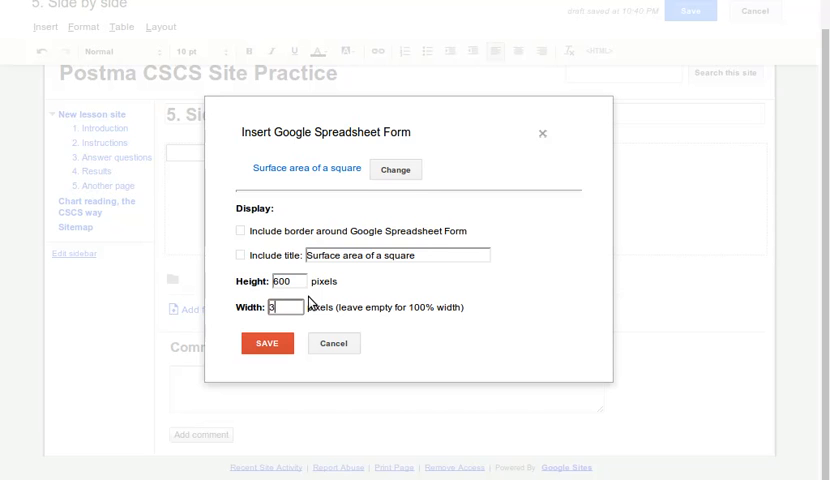
{"action": "type", "text": "00"}
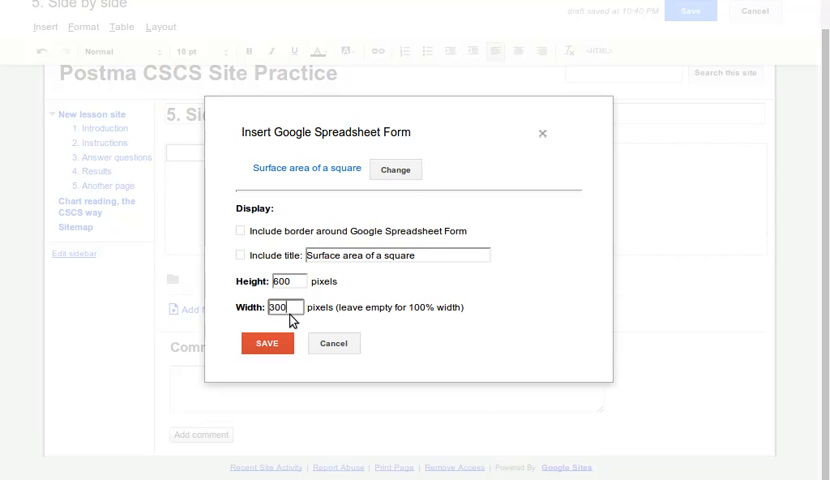
{"action": "left_click", "coordinate": [266, 343]}
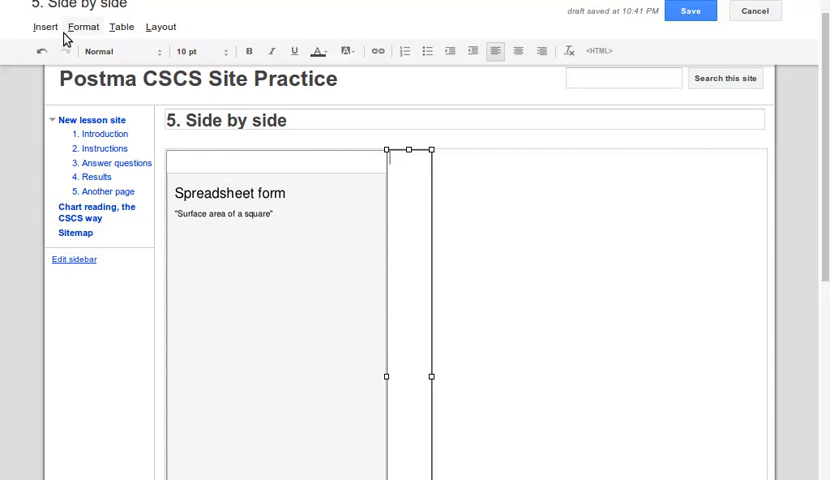
- Insert a Google Chart of the Surface area of a square data, 300 pixels wide, beside the form
{"action": "left_click", "coordinate": [44, 27]}
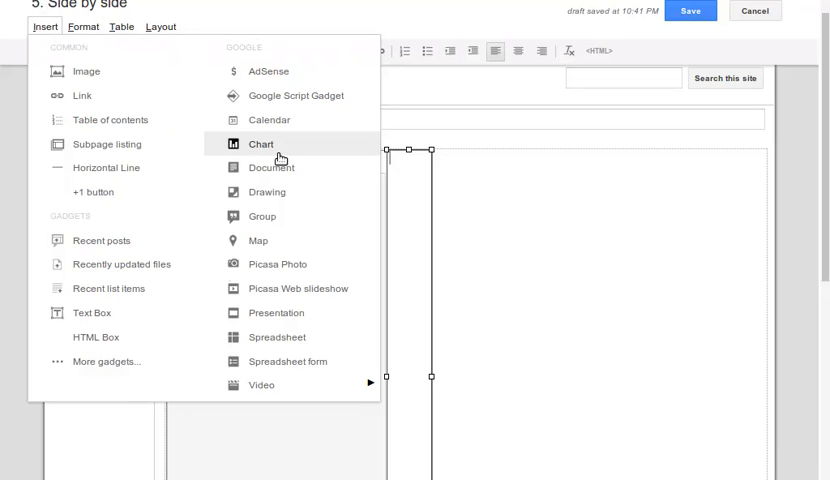
{"action": "left_click", "coordinate": [261, 144]}
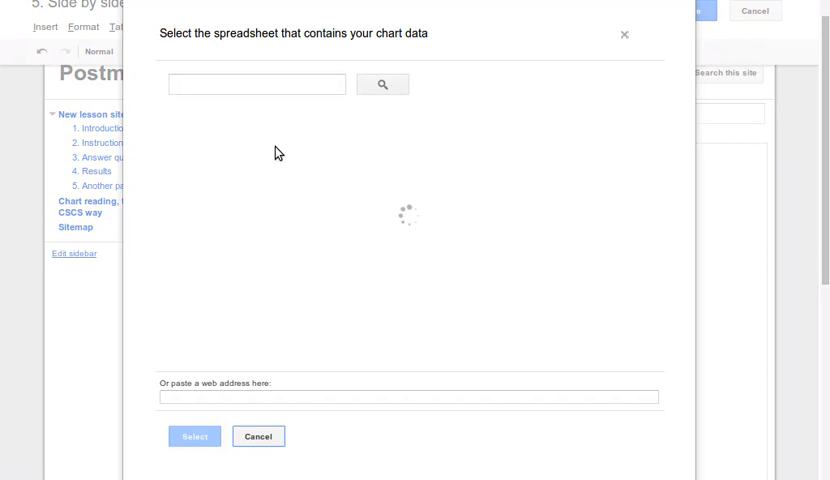
{"action": "left_click", "coordinate": [283, 115]}
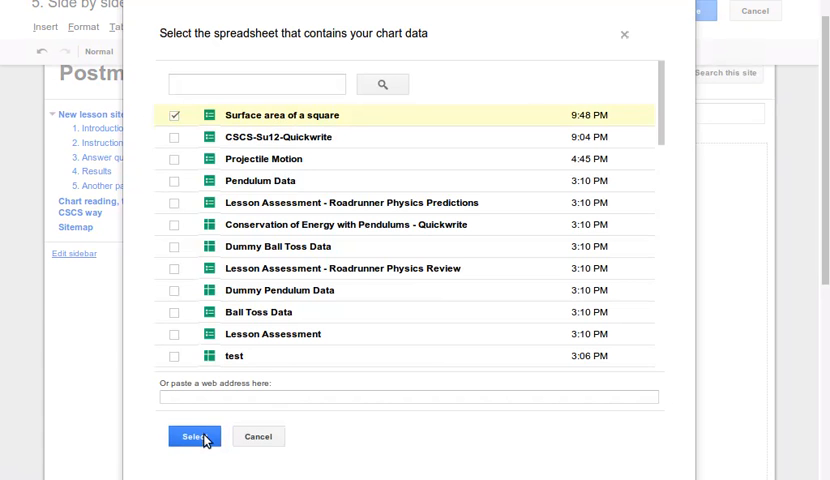
{"action": "left_click", "coordinate": [191, 437]}
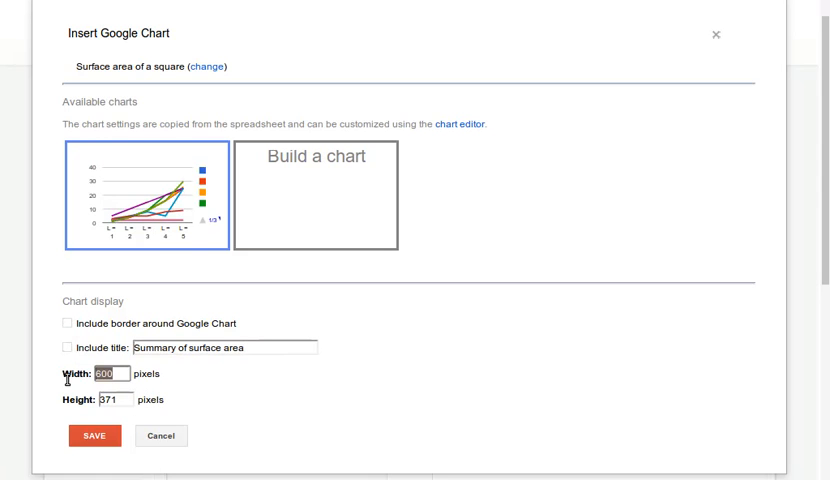
{"action": "type", "text": "300"}
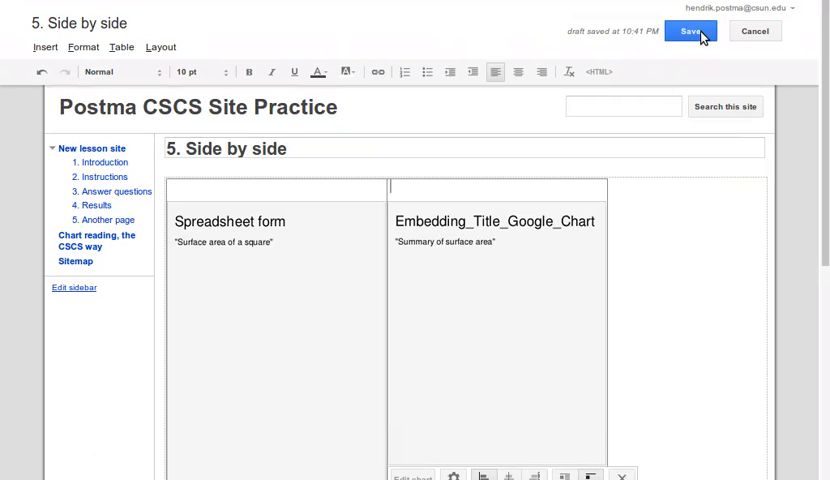
{"action": "mouse_move", "coordinate": [690, 31]}
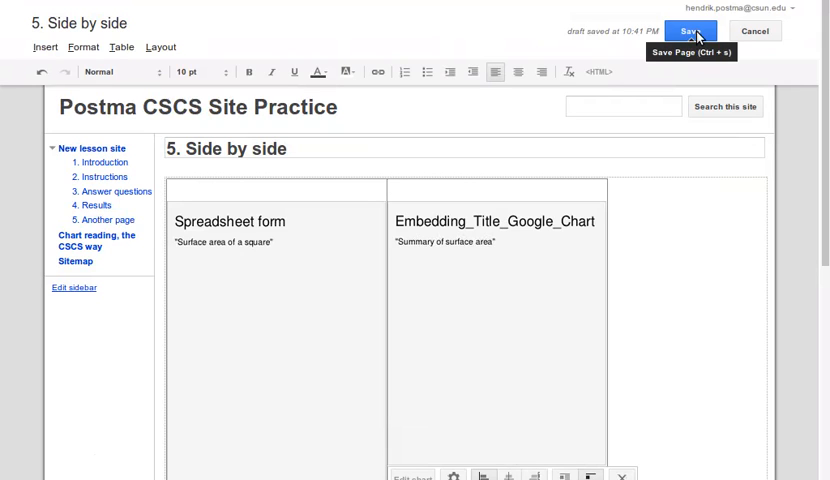
- Save the Side by side page with the form and chart
{"action": "left_click", "coordinate": [689, 31]}
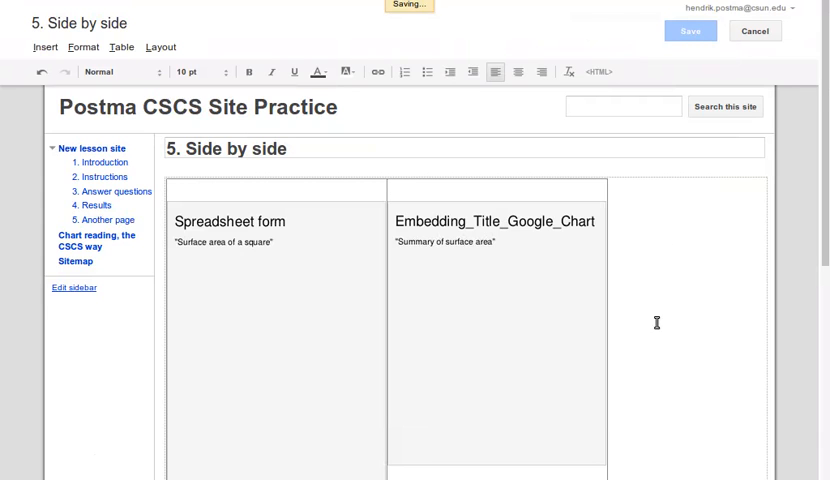
- View the saved page and place the cursor in the form's L = 1 field
{"action": "left_click", "coordinate": [689, 31]}
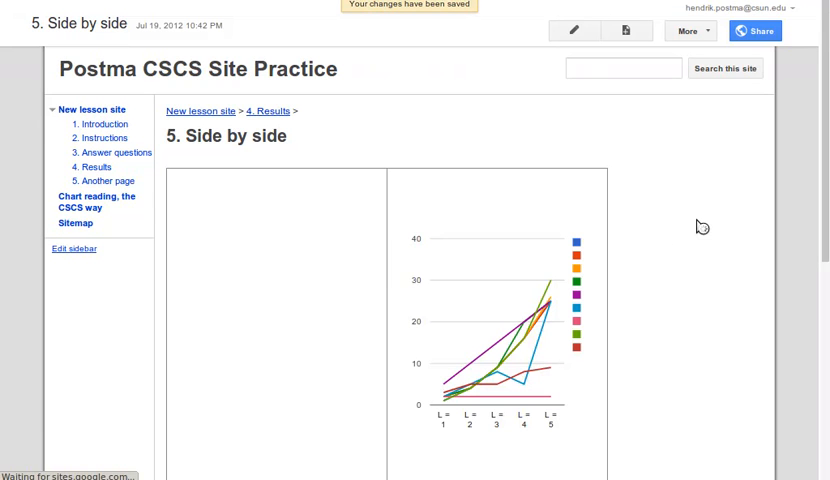
{"action": "scroll", "scroll_direction": "down", "scroll_amount": 3}
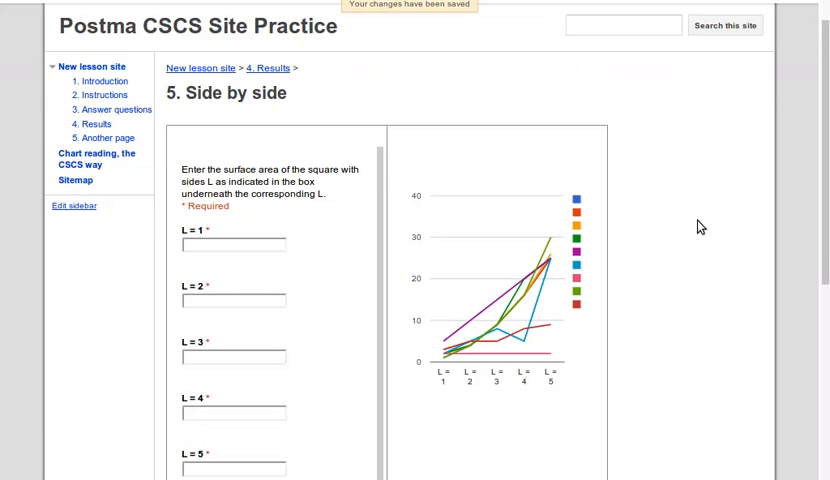
{"action": "scroll", "scroll_direction": "down", "scroll_amount": 3}
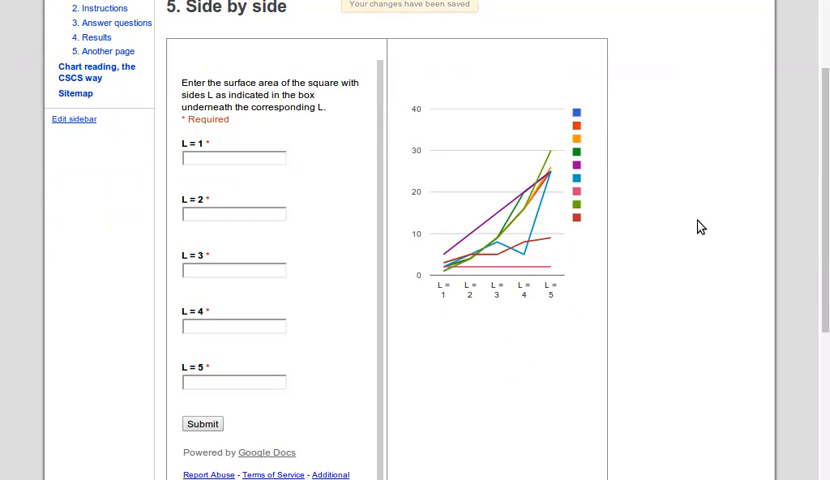
{"action": "mouse_move", "coordinate": [631, 270]}
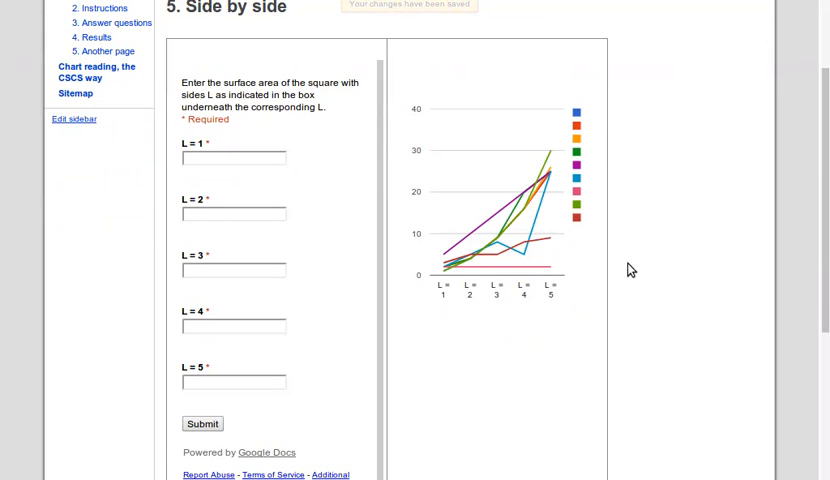
{"action": "left_click", "coordinate": [233, 157]}
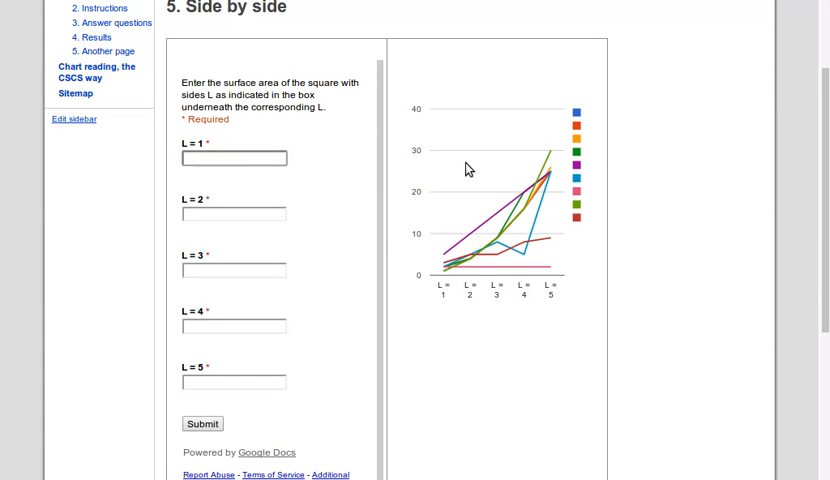
{"action": "mouse_move", "coordinate": [336, 178]}
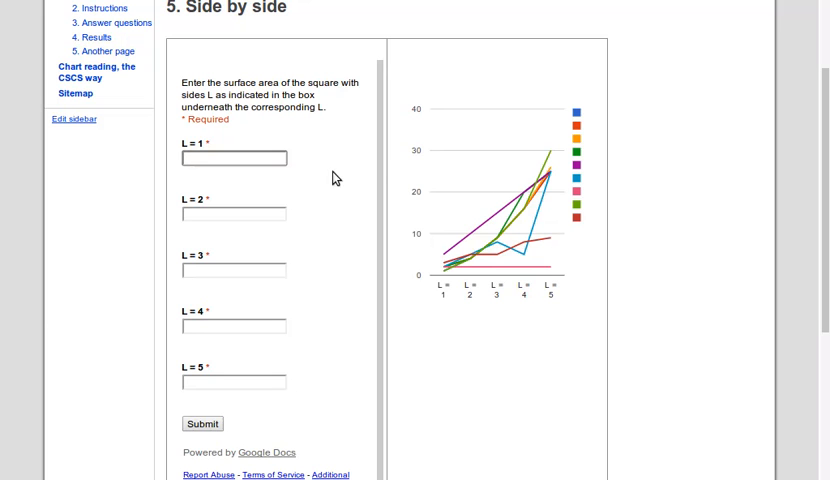
{"action": "left_click", "coordinate": [233, 157]}
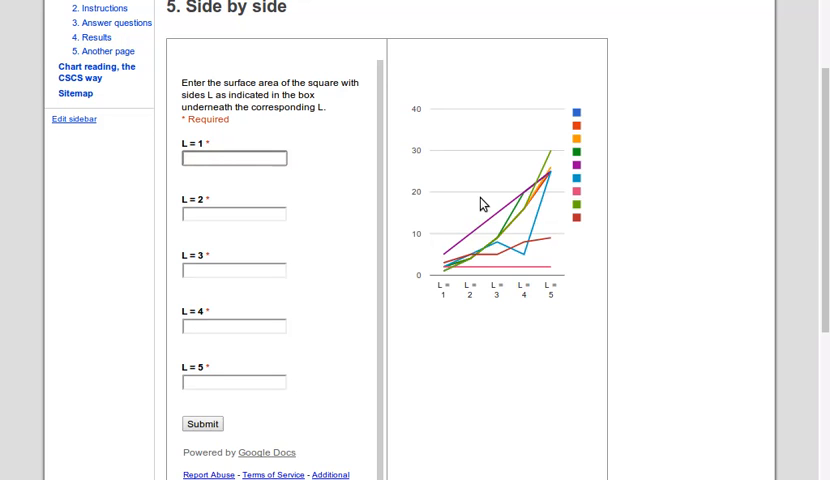
{"action": "left_click", "coordinate": [232, 157]}
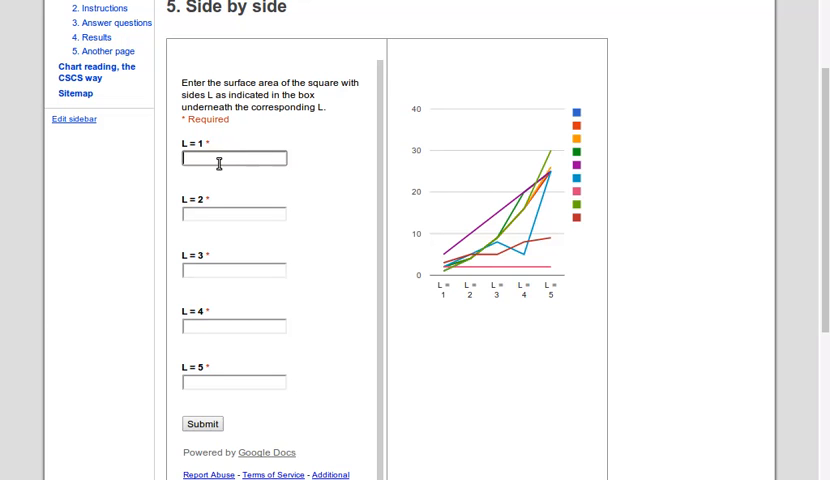
- Fill the L = 1 to L = 5 fields with 2, 5, 10, 17 and 26 and submit the response
{"action": "type", "text": "1"}
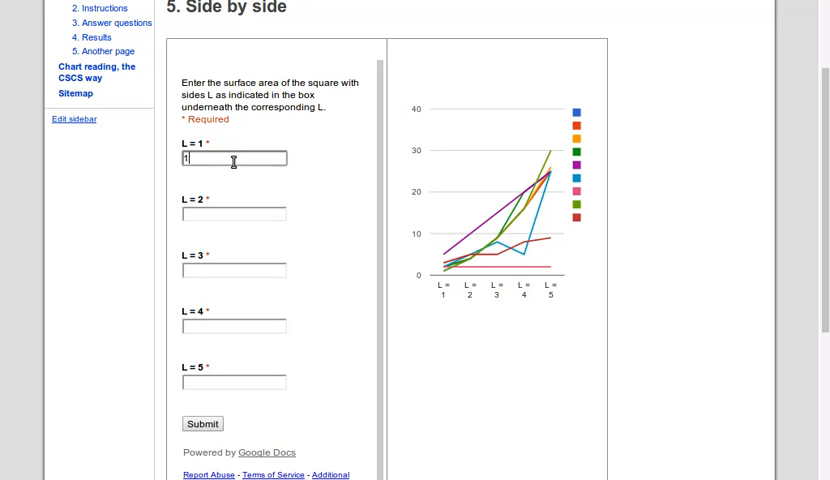
{"action": "type", "text": "2"}
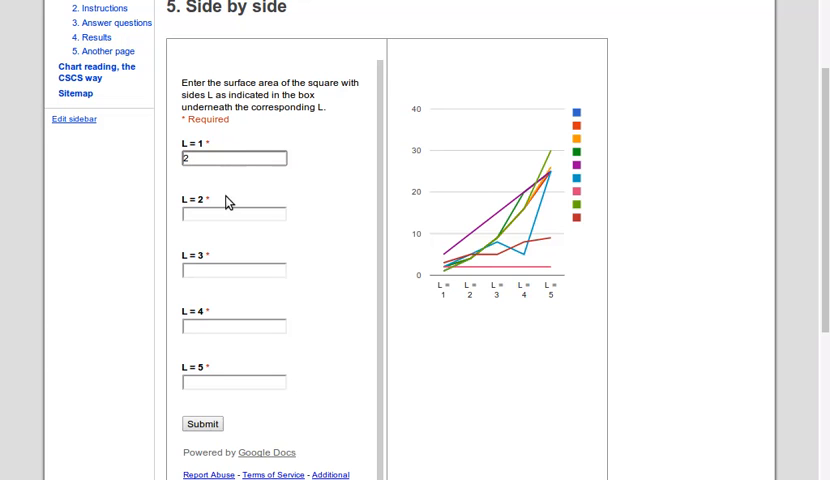
{"action": "type", "text": "8"}
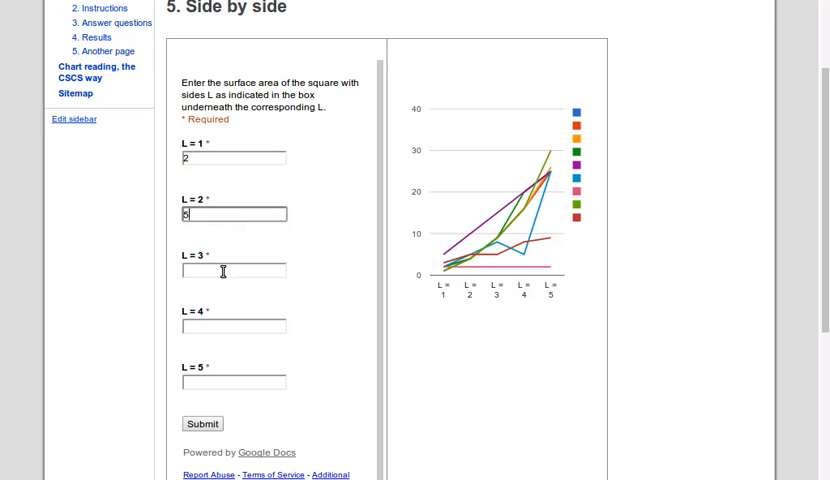
{"action": "type", "text": "10"}
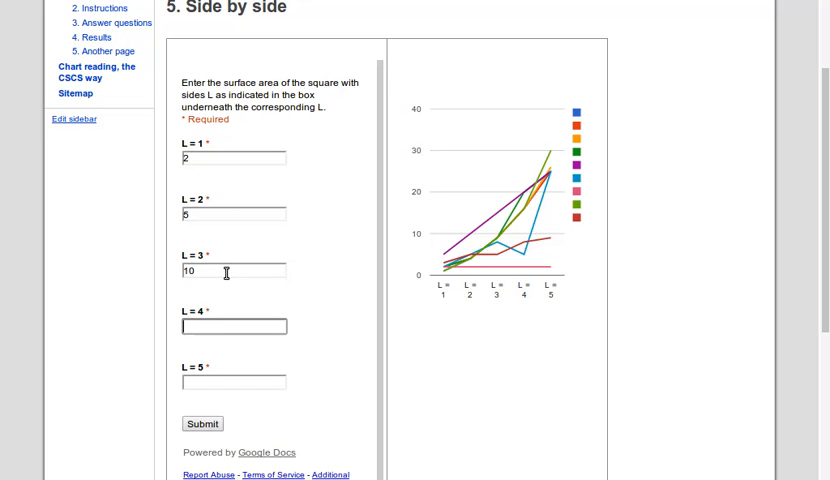
{"action": "type", "text": "17"}
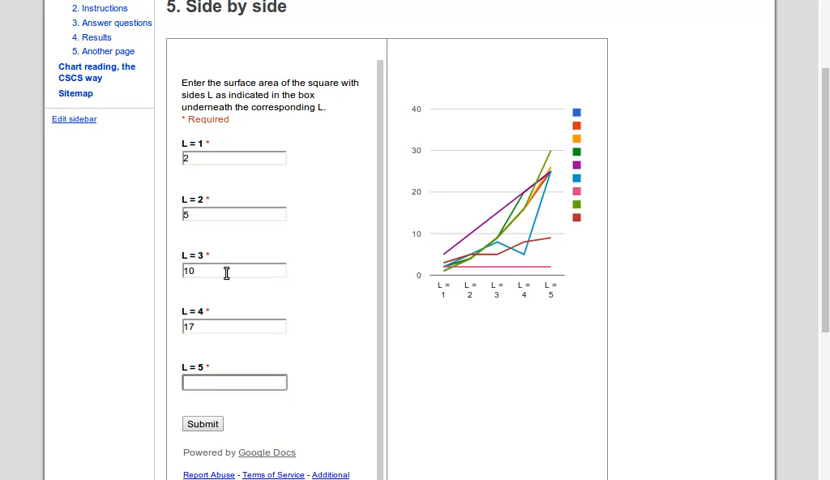
{"action": "type", "text": "26"}
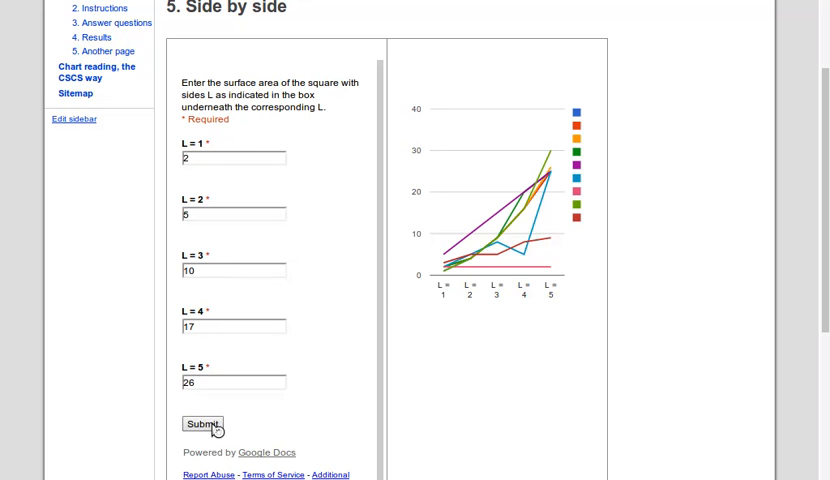
{"action": "left_click", "coordinate": [201, 423]}
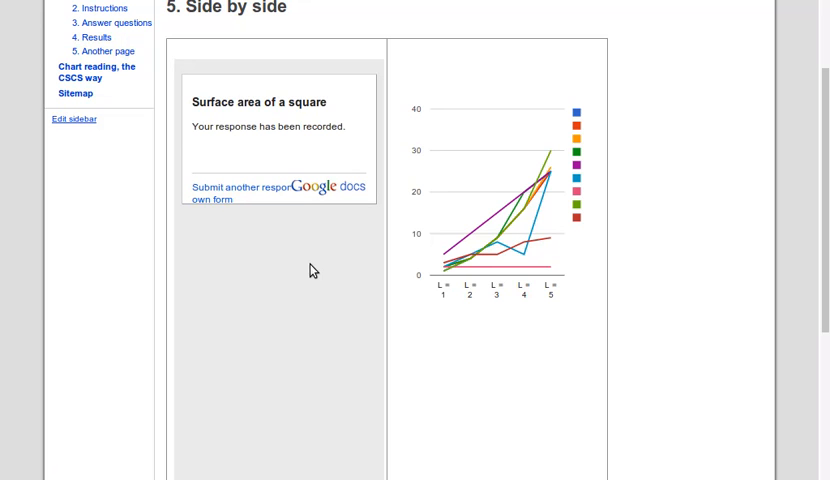
{"action": "mouse_move", "coordinate": [314, 281]}
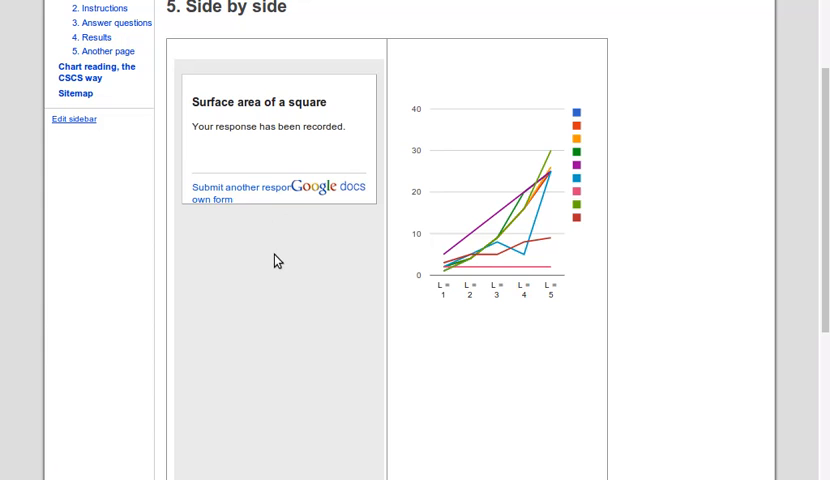
{"action": "mouse_move", "coordinate": [366, 66]}
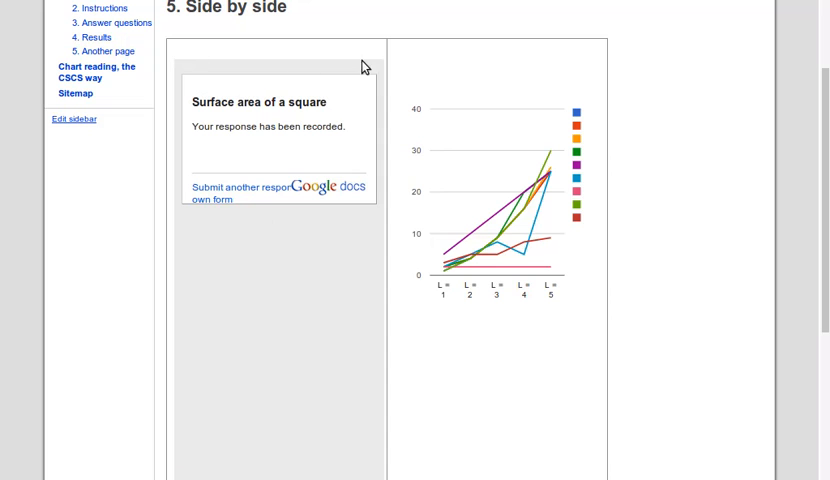
{"action": "mouse_move", "coordinate": [293, 293]}
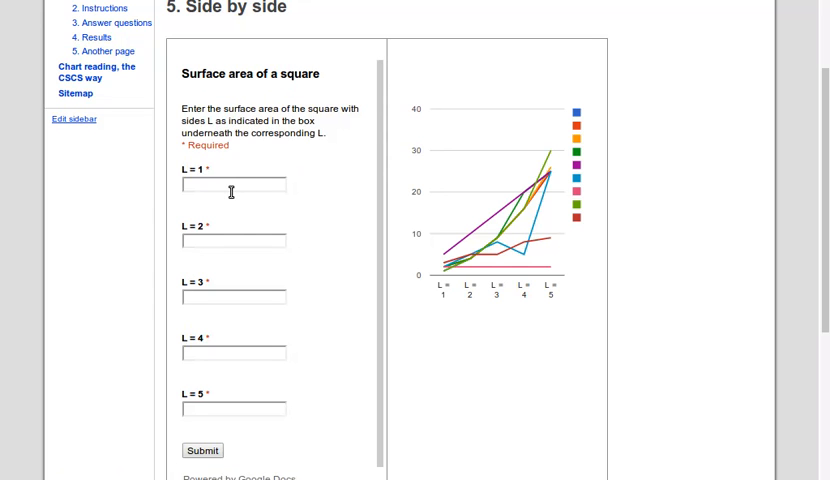
{"action": "mouse_move", "coordinate": [483, 233]}
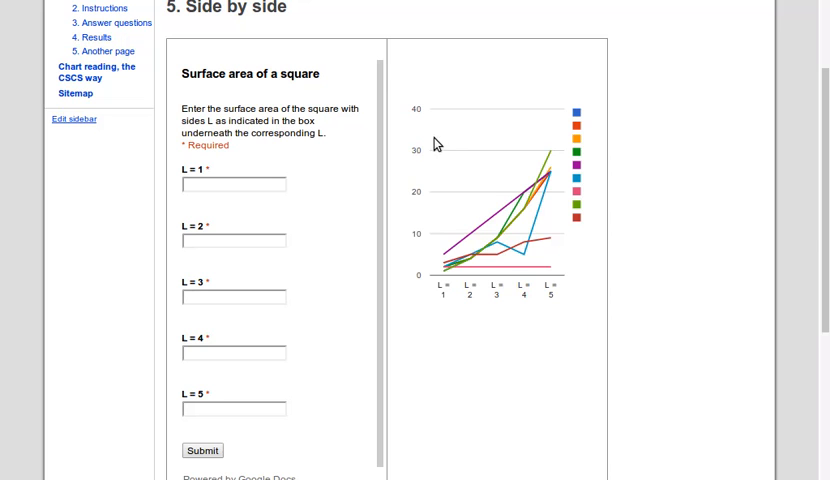
{"action": "mouse_move", "coordinate": [486, 47]}
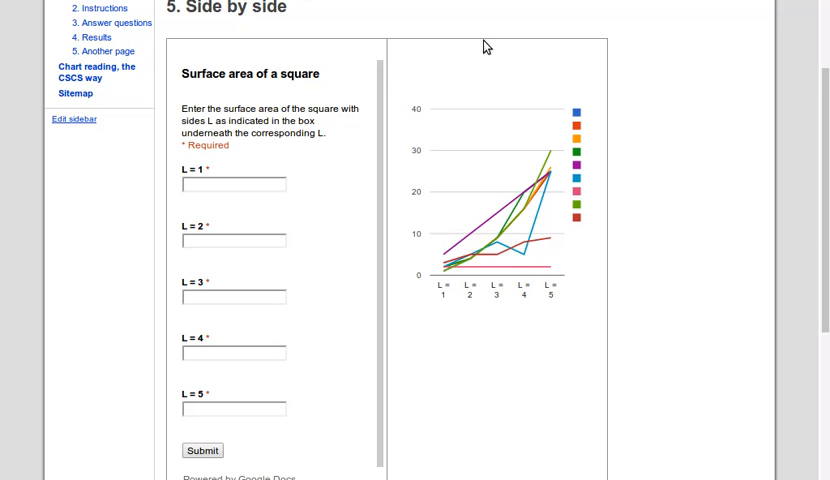
{"action": "mouse_move", "coordinate": [518, 168]}
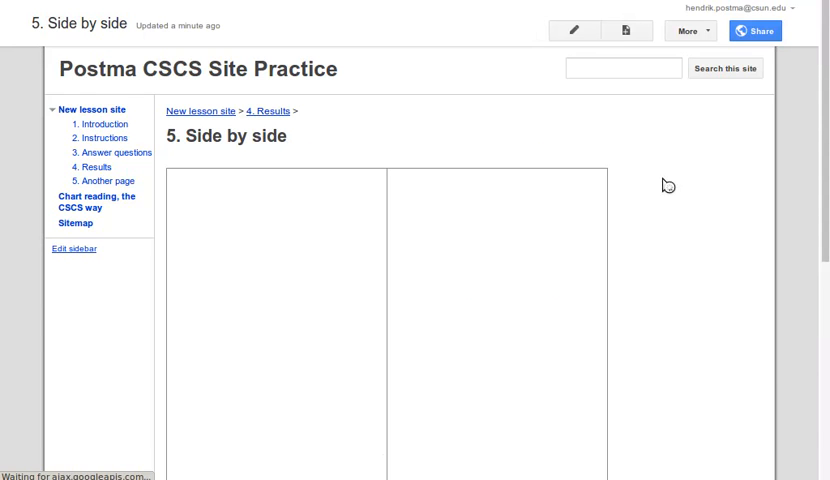
- Scroll down the reloaded page to check the chart now includes the new response
{"action": "scroll", "scroll_direction": "down", "scroll_amount": 3}
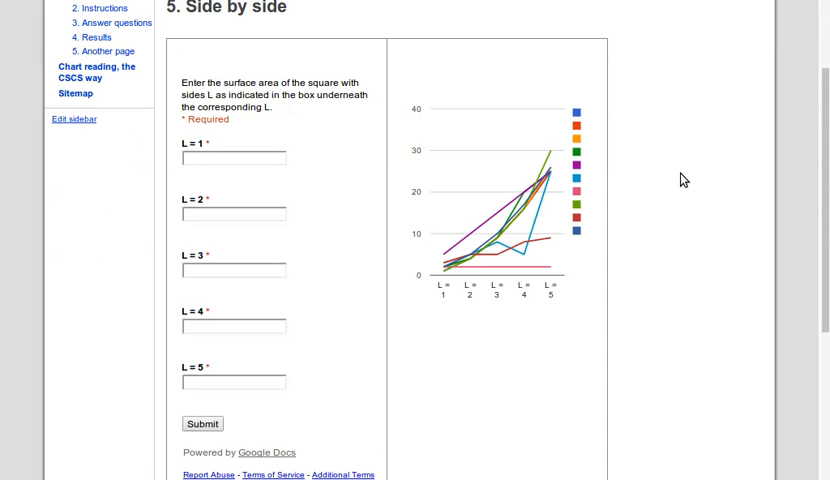
{"action": "mouse_move", "coordinate": [622, 266]}
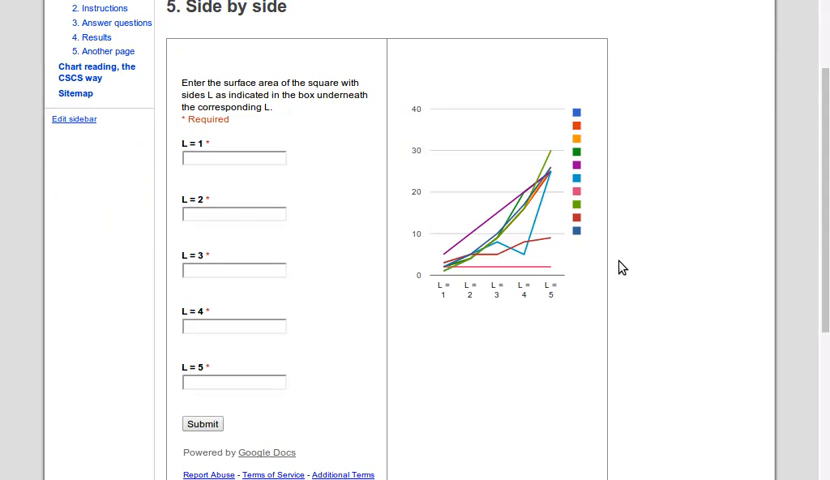
{"action": "mouse_move", "coordinate": [552, 153]}
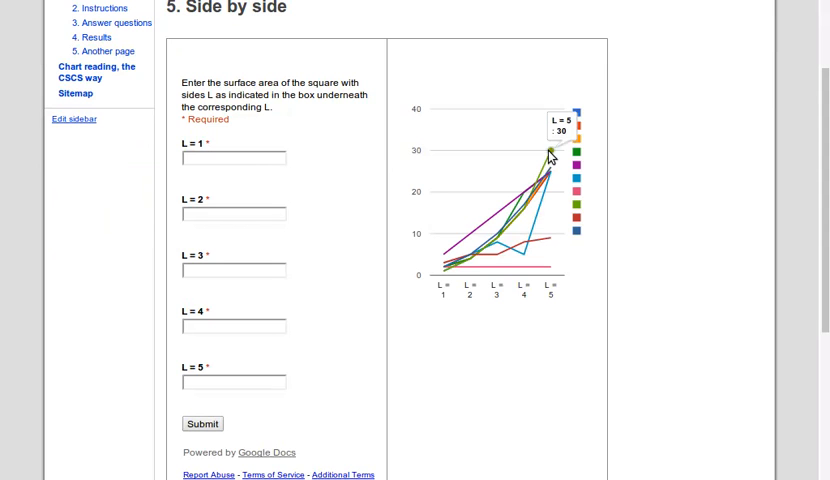
{"action": "mouse_move", "coordinate": [474, 266]}
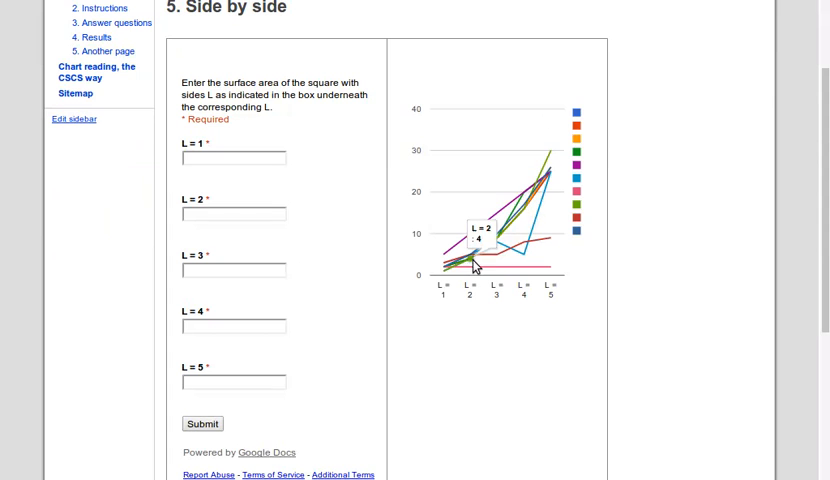